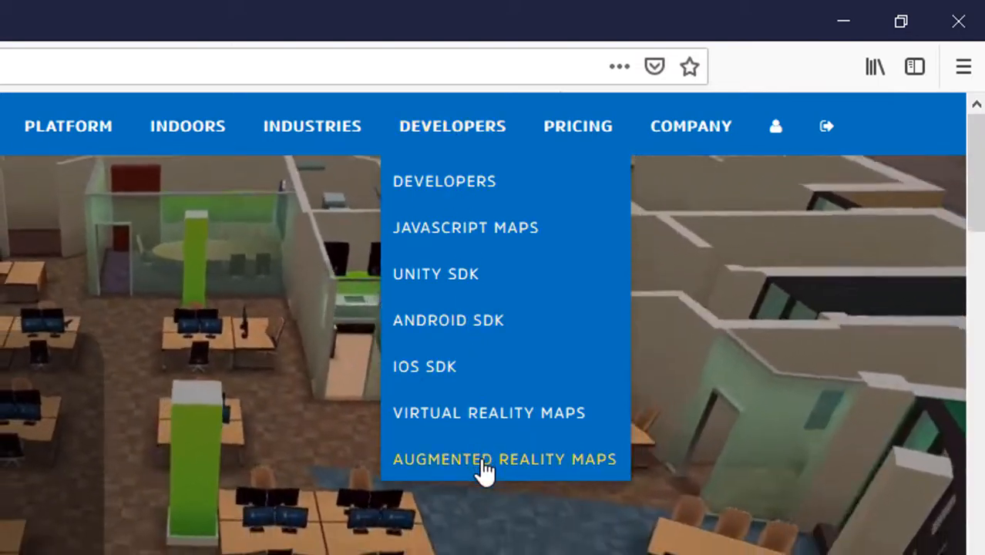
Open the Augmented Reality Maps page and scroll down to the WRLD Unity SDK section
left_click(505, 459)
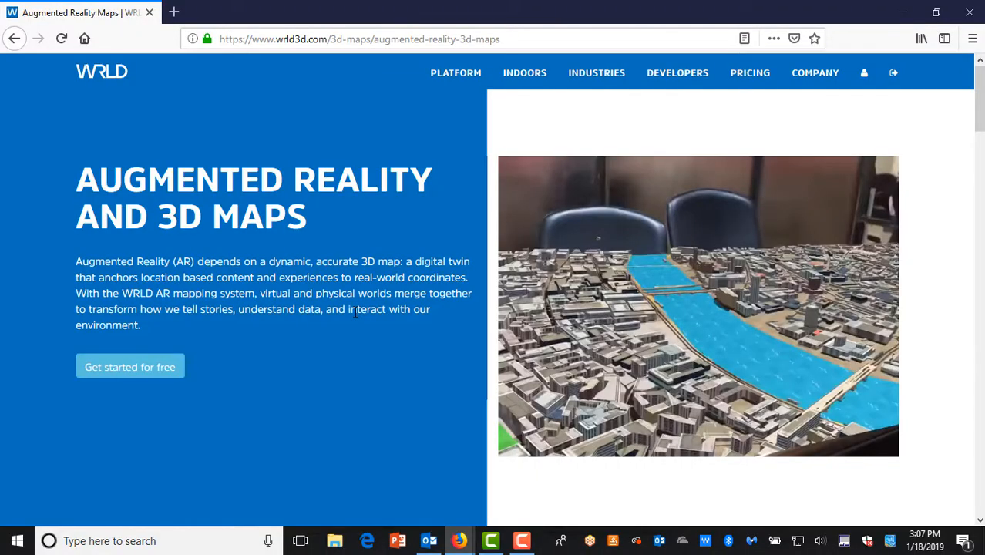
scroll("down", 3)
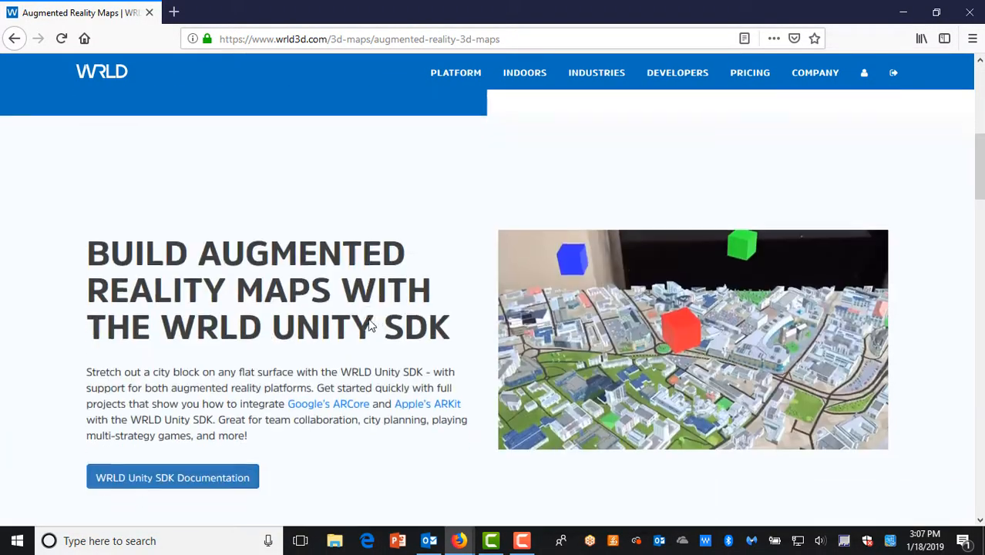
scroll("down", 3)
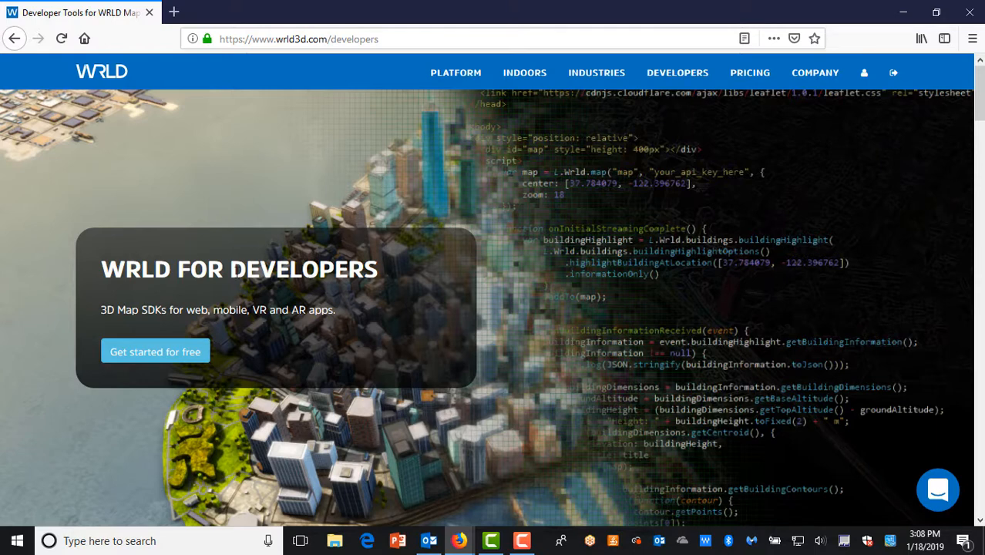
mouse_move(154, 351)
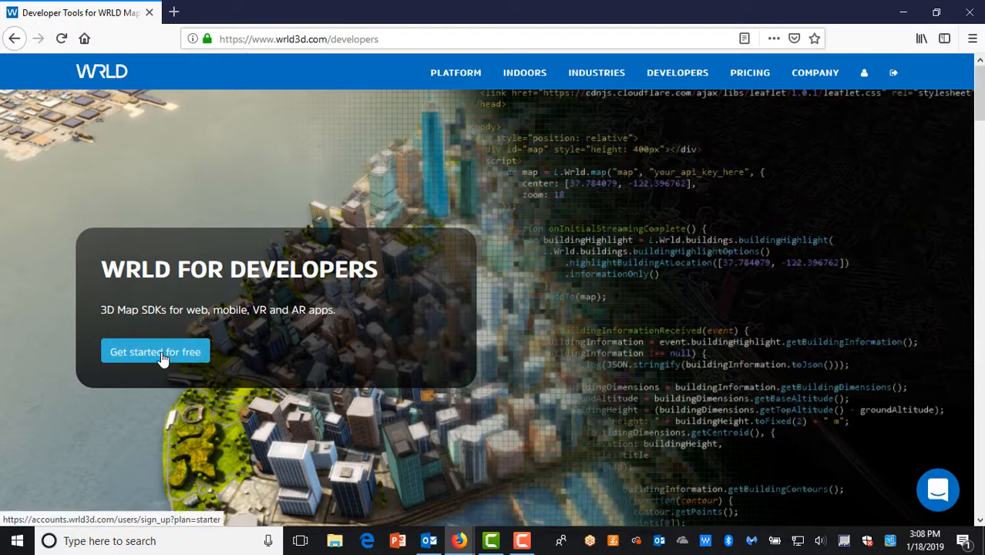
left_click(155, 351)
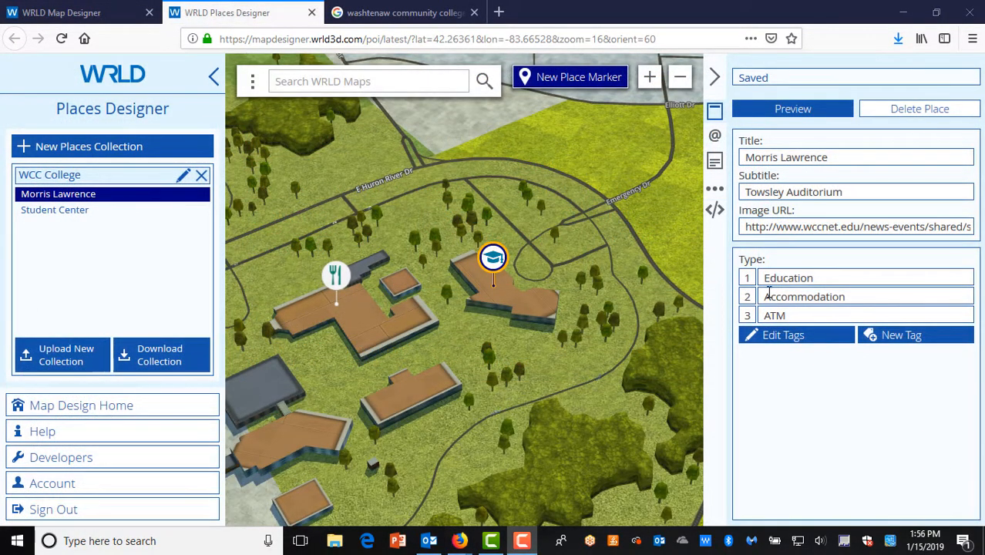
mouse_move(401, 12)
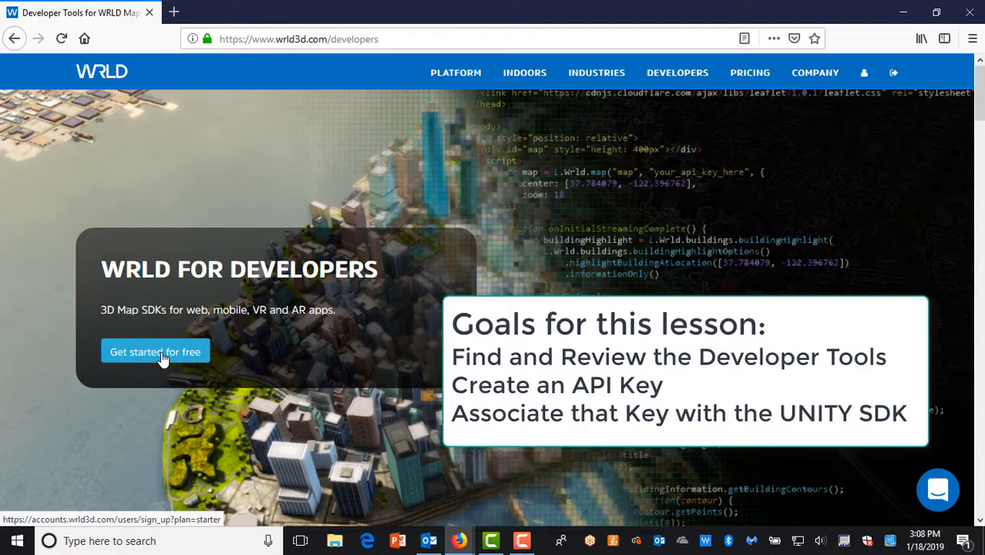
left_click(155, 352)
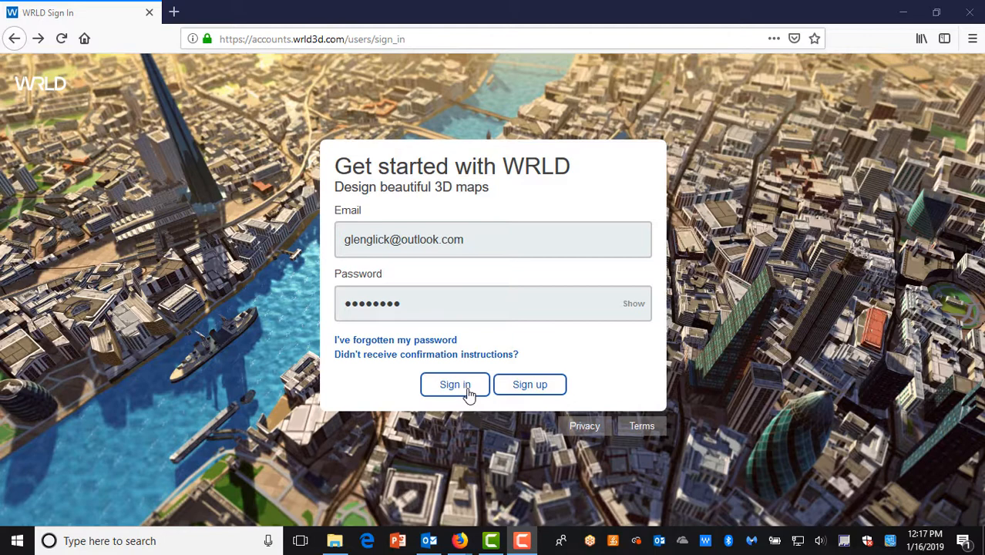
Sign in to the WRLD account and go to the Developers portal
left_click(455, 385)
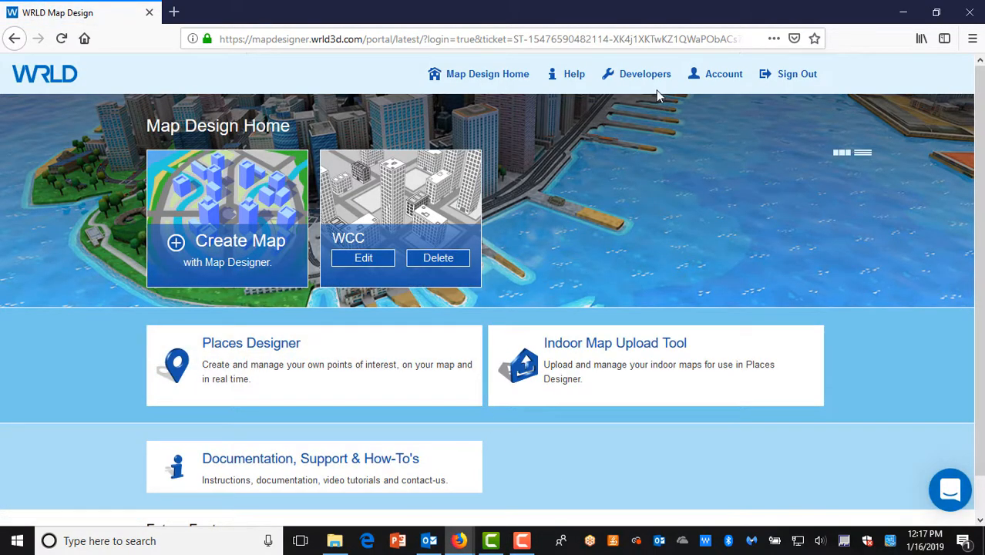
mouse_move(645, 74)
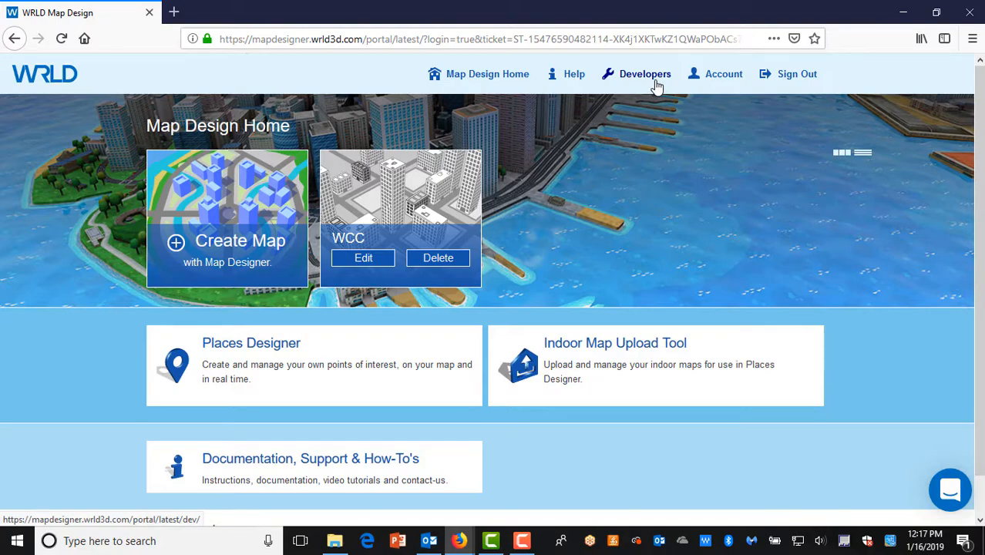
left_click(645, 74)
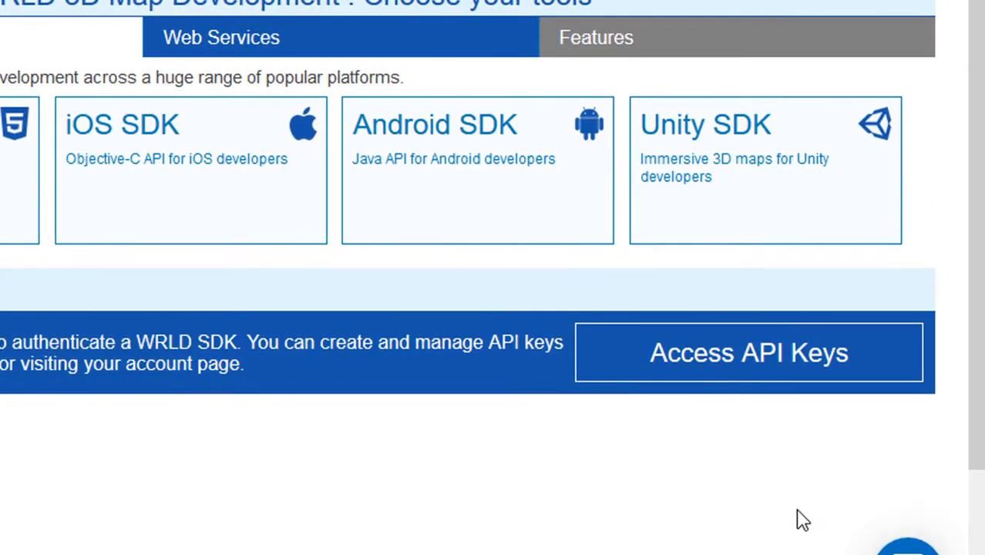
mouse_move(653, 541)
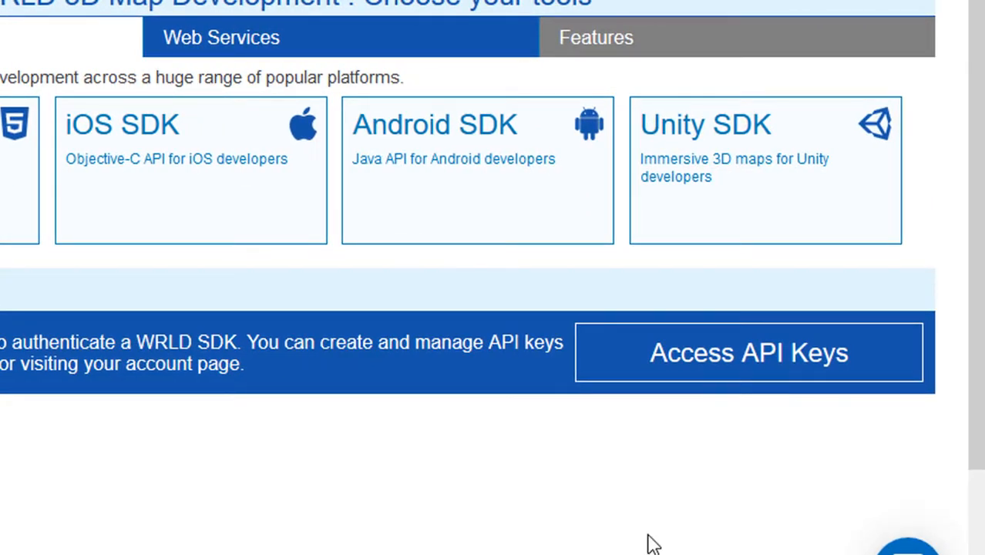
Go to the account's API keys and enter the name WCC_UNITY for a new key
left_click(748, 352)
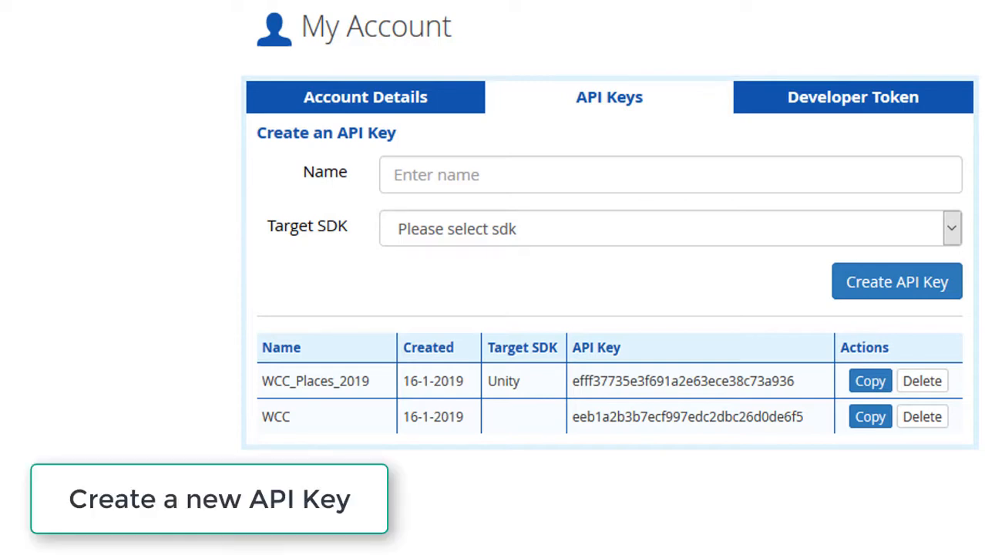
type("W")
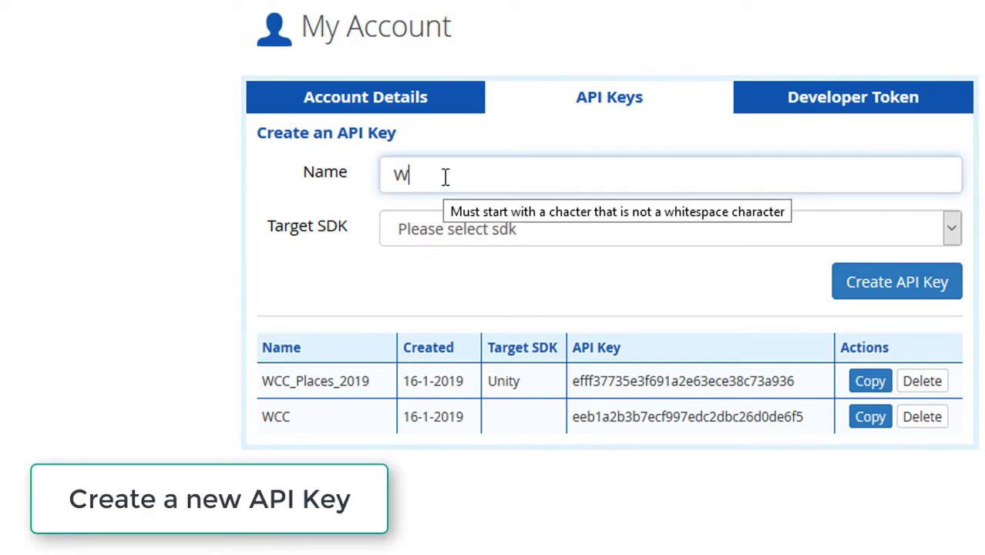
type("CC_")
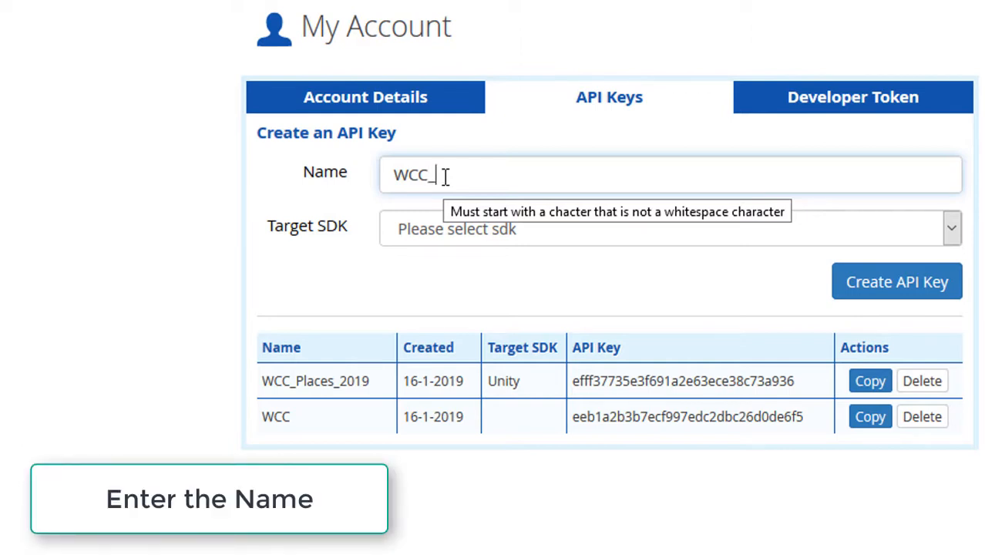
type("UNITY")
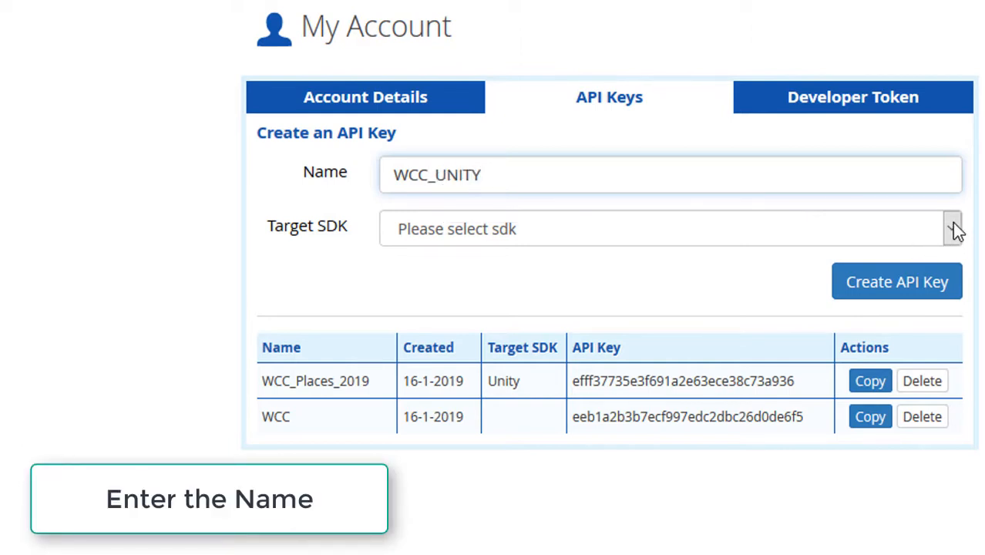
Set the target SDK to Unity and create the API key
left_click(952, 229)
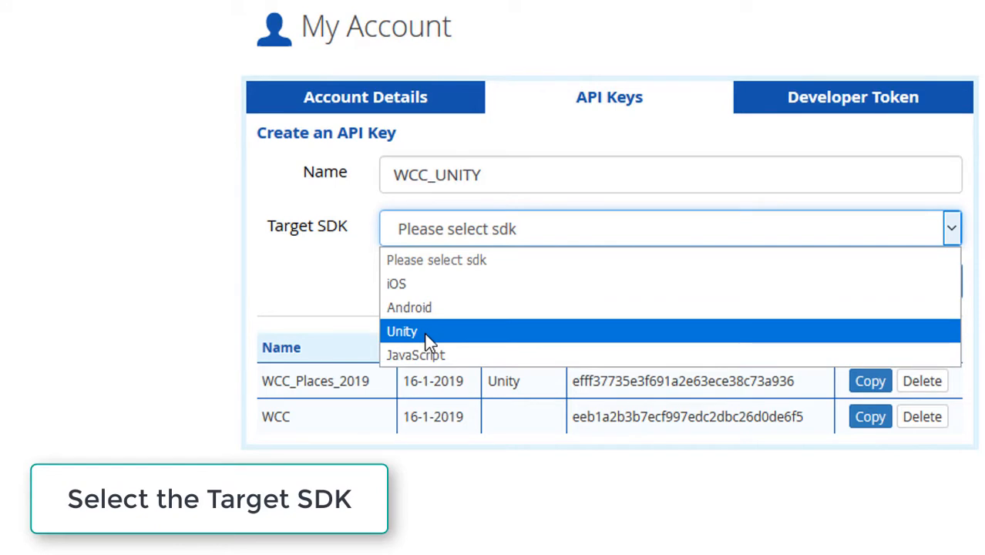
left_click(402, 331)
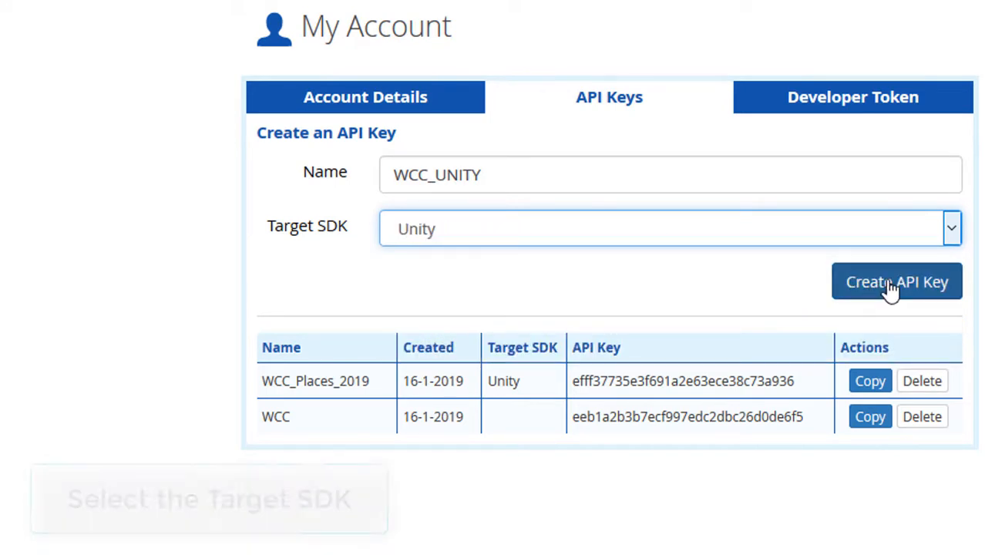
left_click(897, 281)
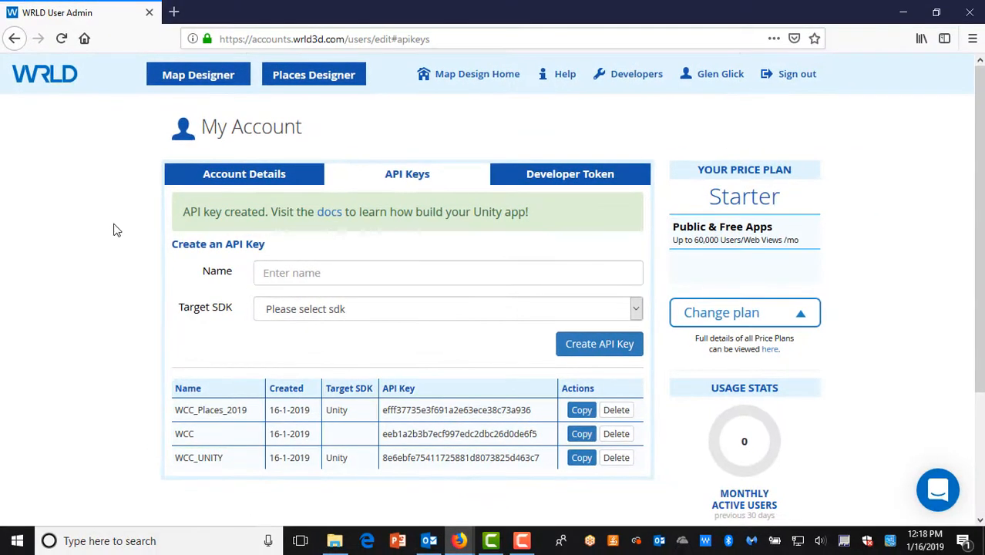
mouse_move(314, 74)
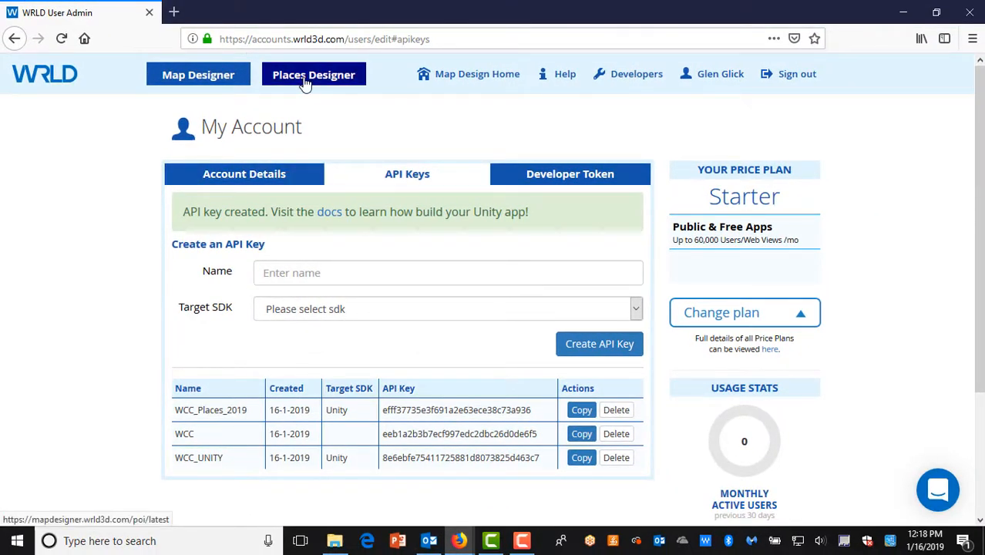
Switch to Places Designer to view the WCC College collection
left_click(313, 74)
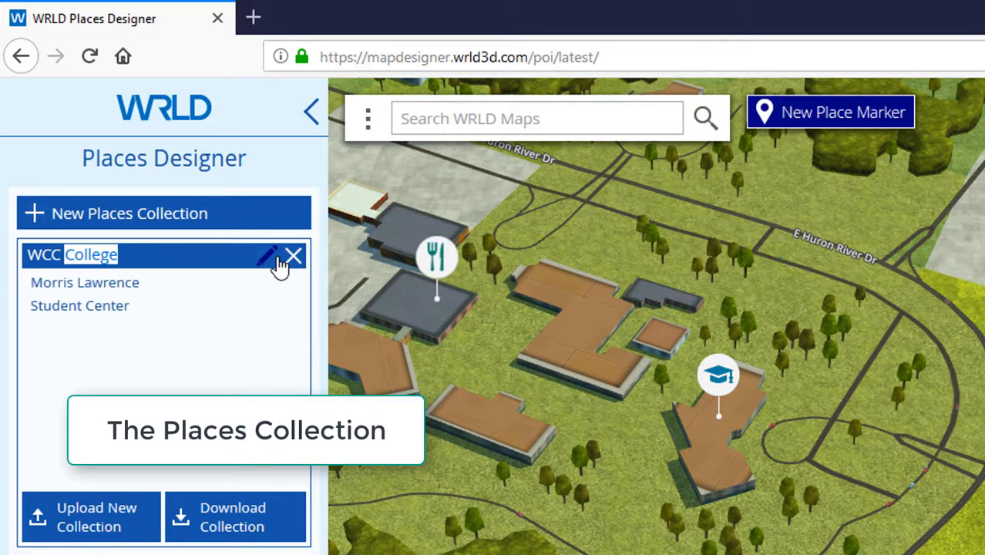
Edit WCC College, add WCC_UNITY as its app, and confirm the changes
left_click(267, 255)
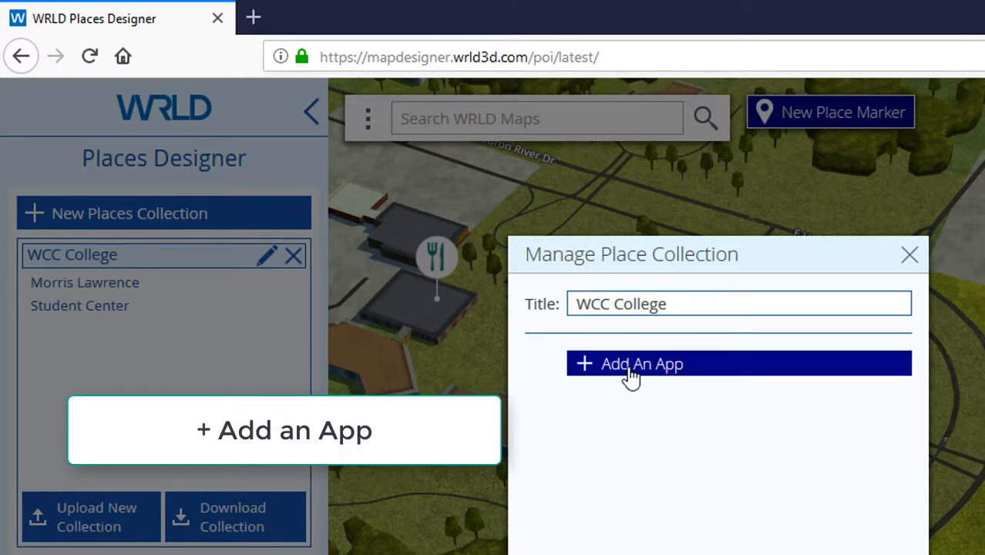
left_click(632, 364)
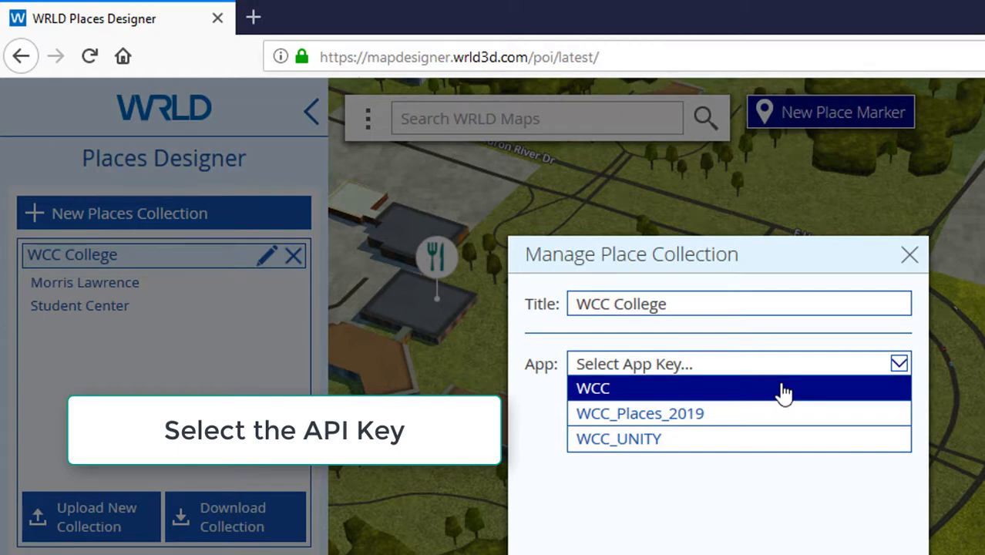
left_click(618, 438)
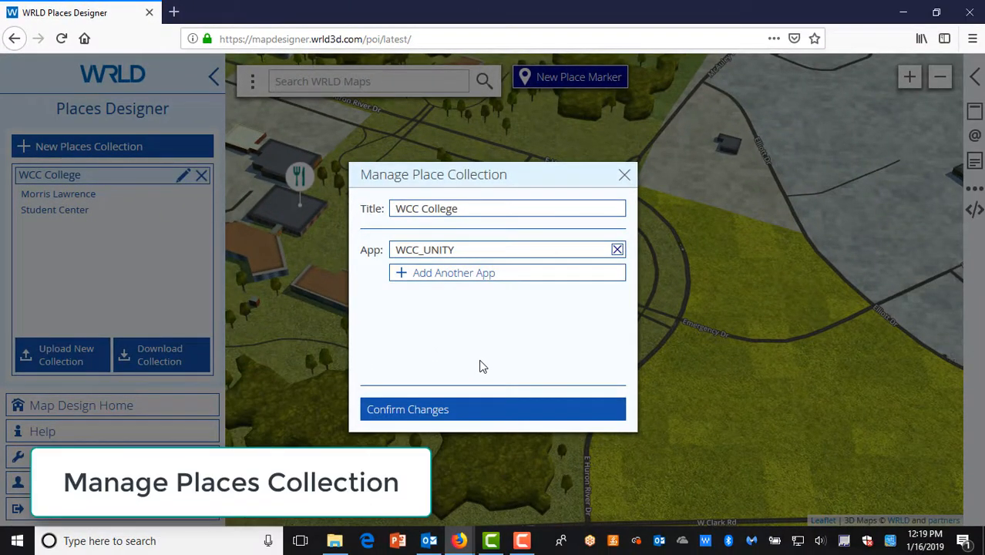
left_click(493, 409)
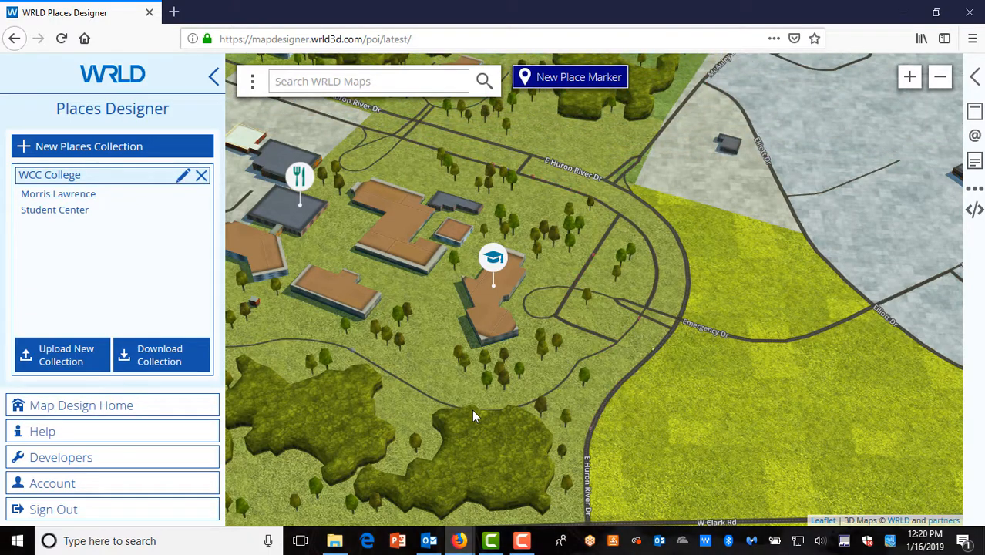
Select the WCC College collection, then open Developers from the left sidebar
left_click(77, 175)
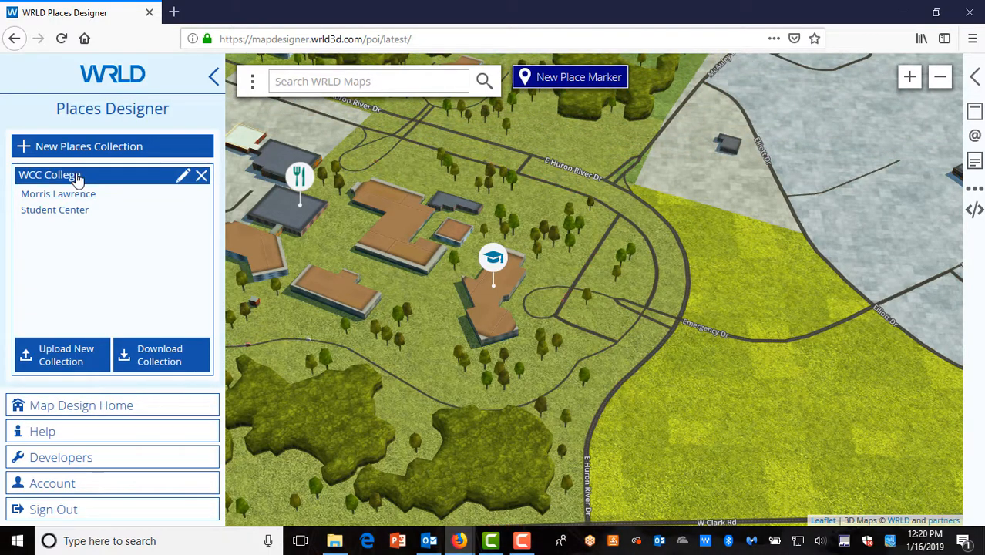
mouse_move(61, 457)
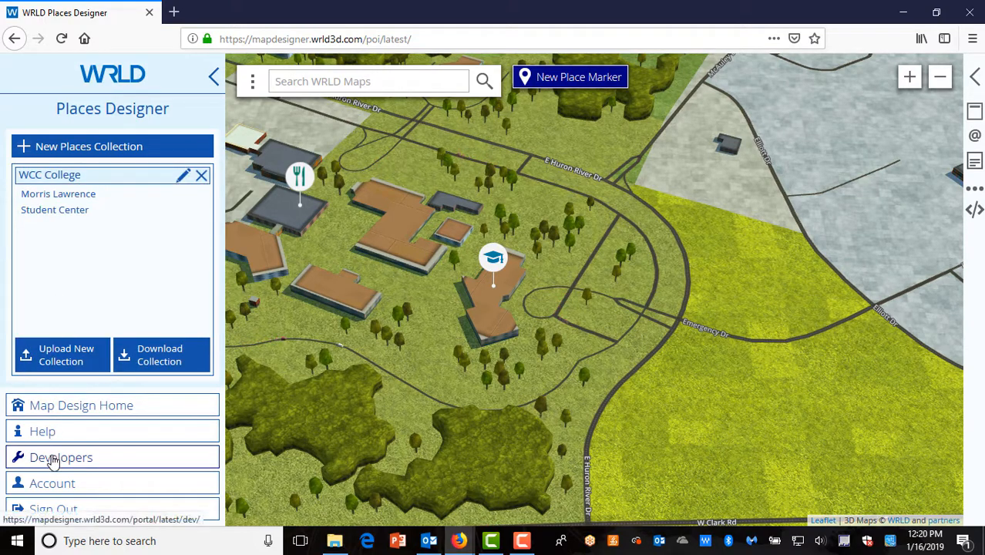
left_click(61, 457)
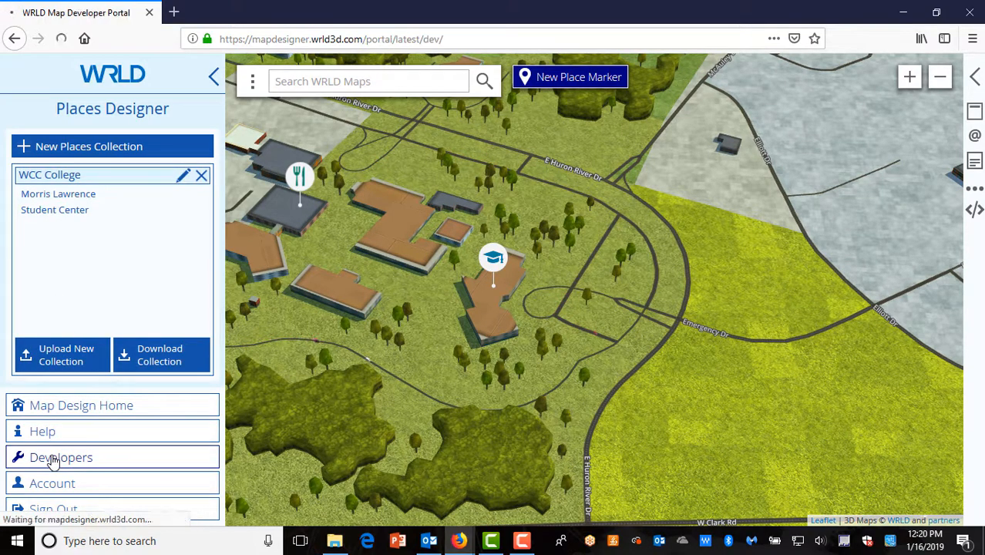
left_click(60, 457)
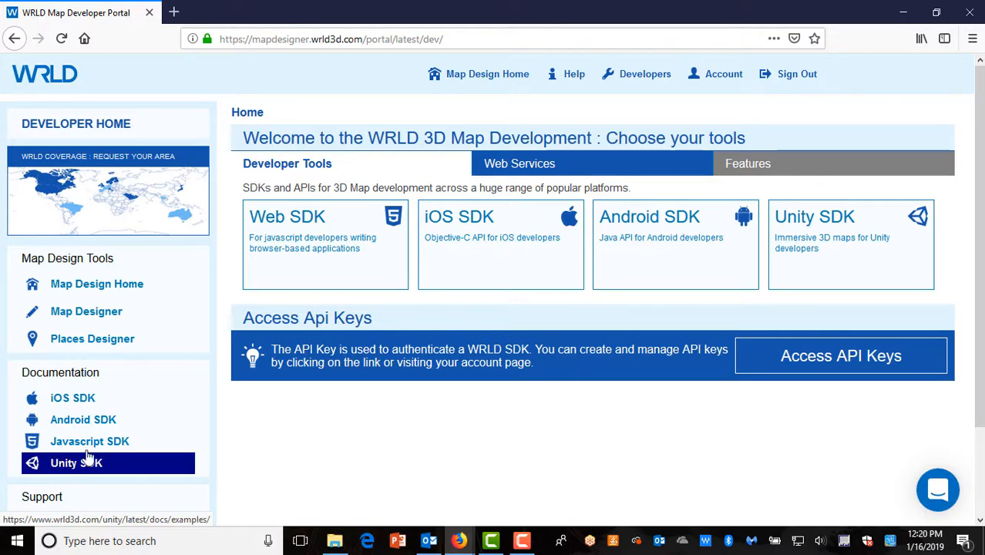